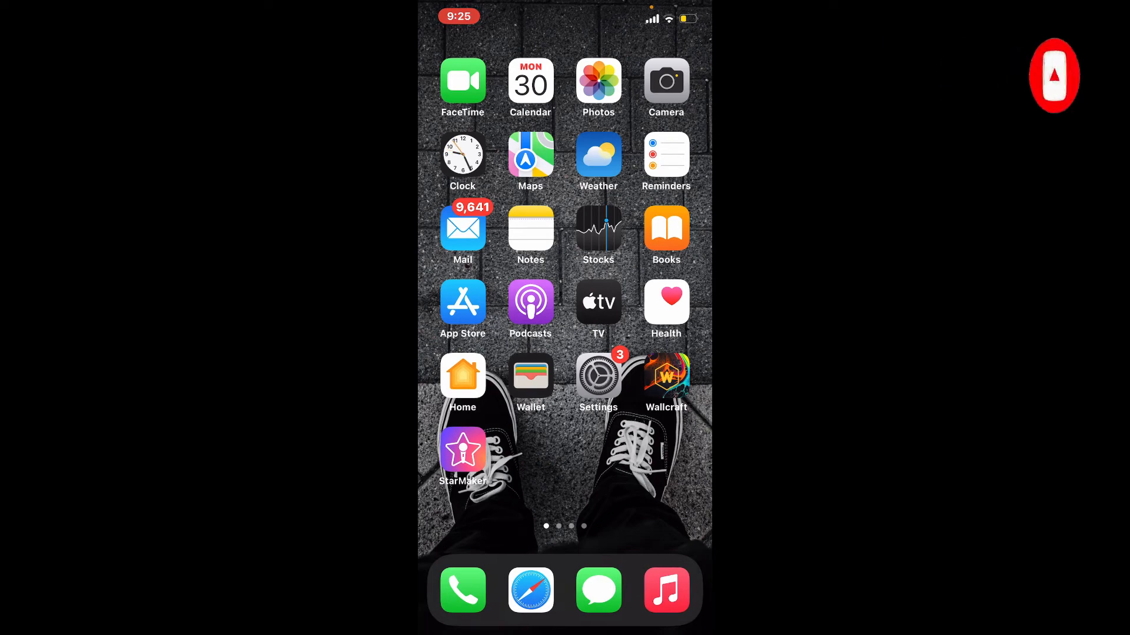
- Launch the App Store from the Home Screen
click(463, 302)
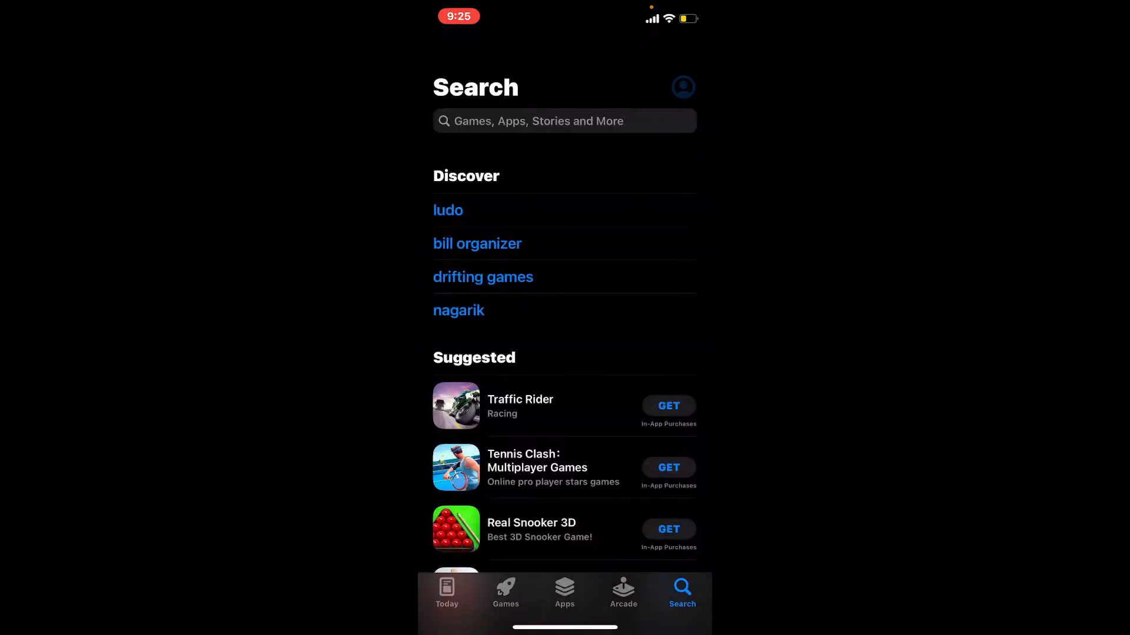
- Search for Booking.com and open the Booking.com Travel Deals listing
click(565, 121)
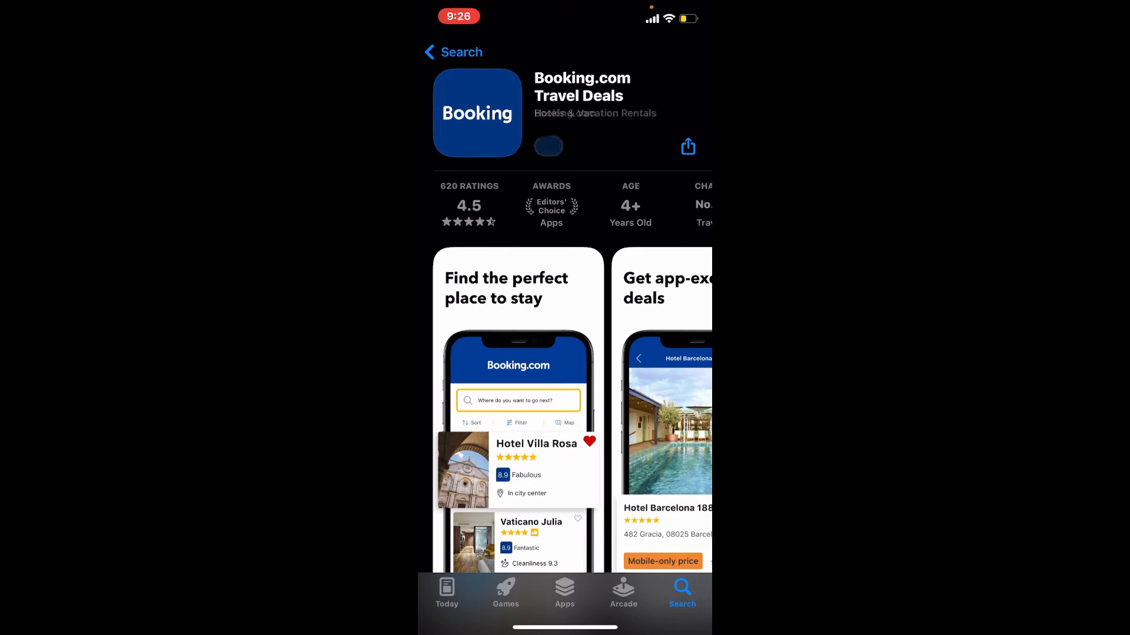
- Get the Booking.com Travel Deals app and let the download finish
click(548, 146)
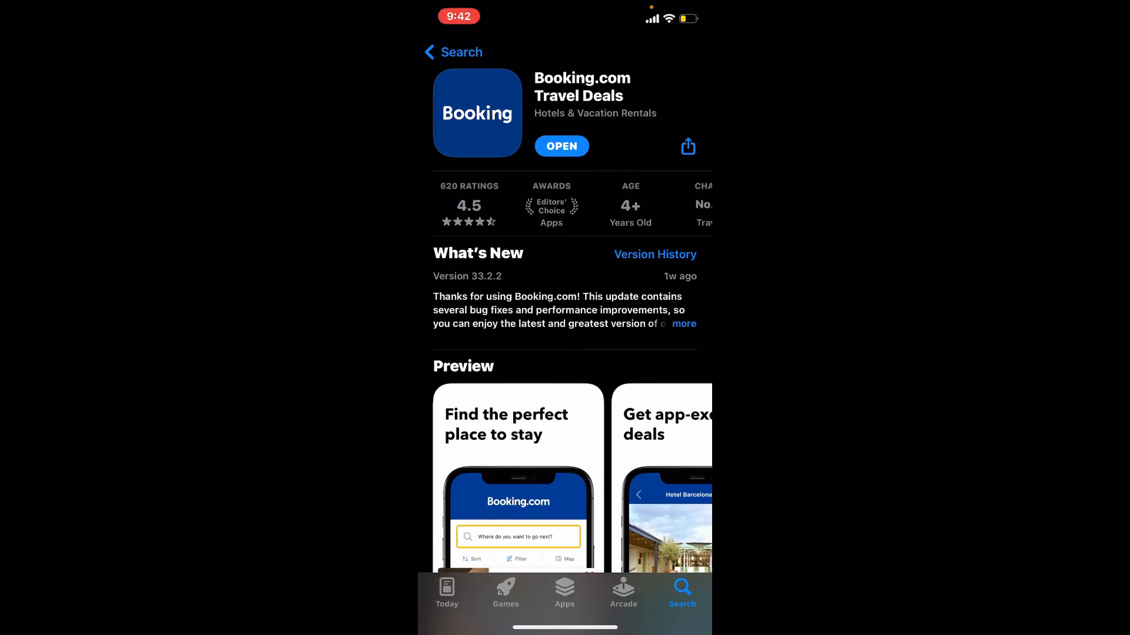
- Open Booking.com, accept the notifications prompt, then return to the Home Screen
click(562, 145)
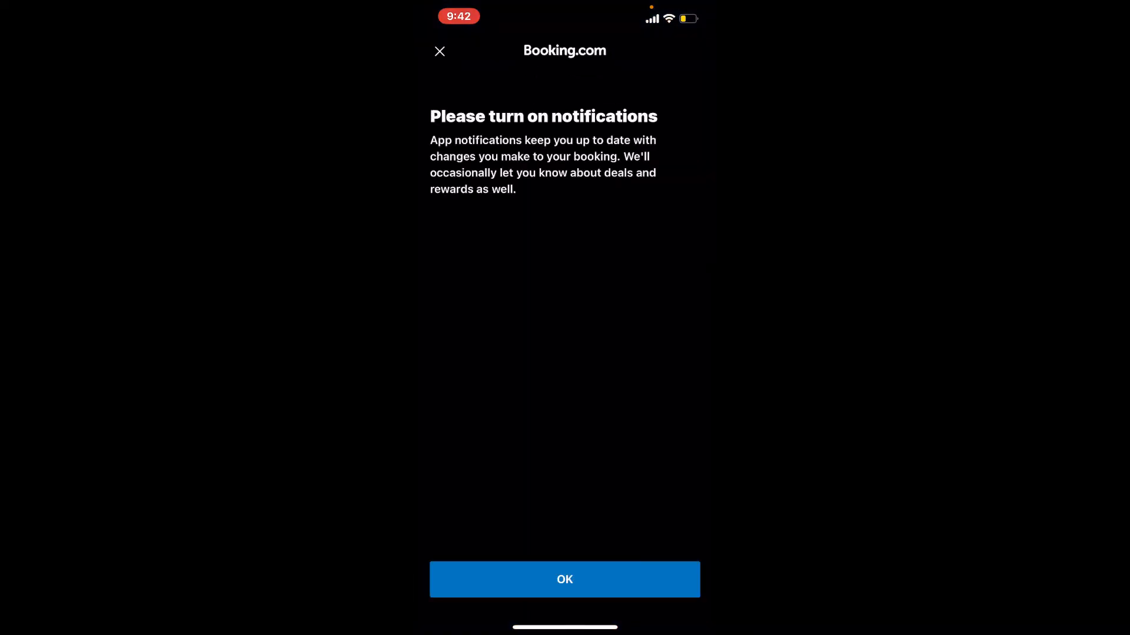
click(564, 579)
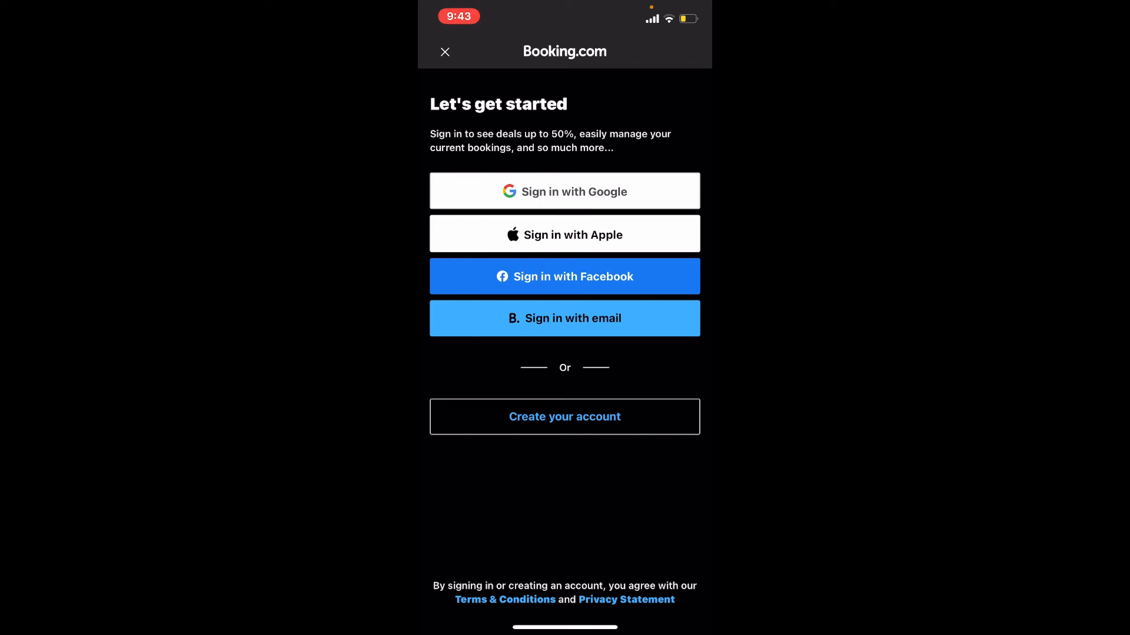
click(444, 51)
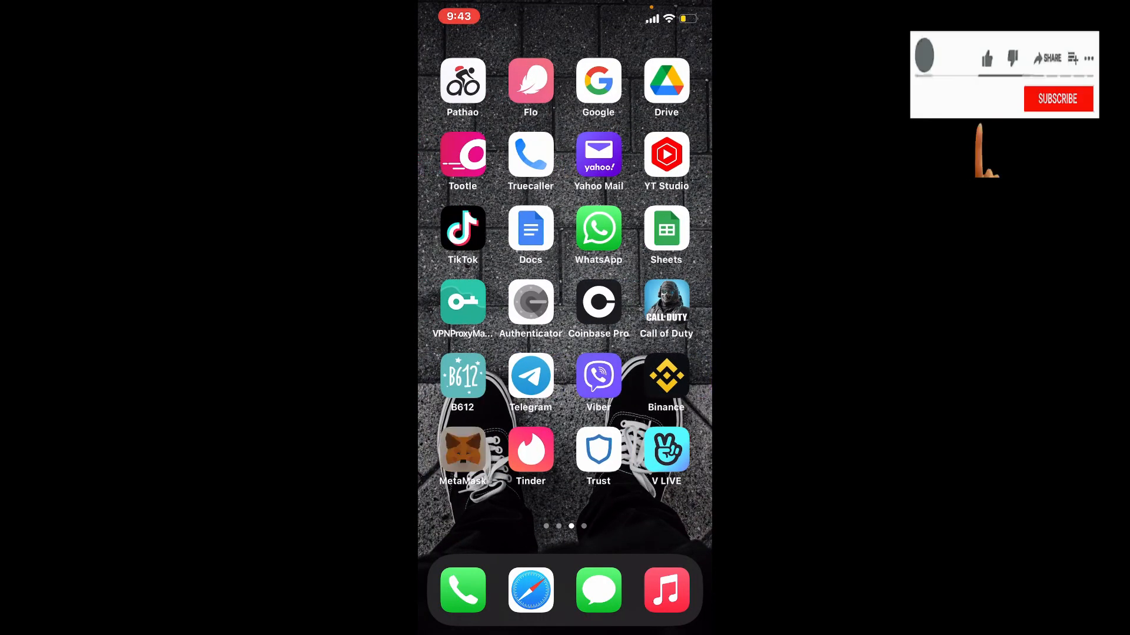
scroll(left, 3)
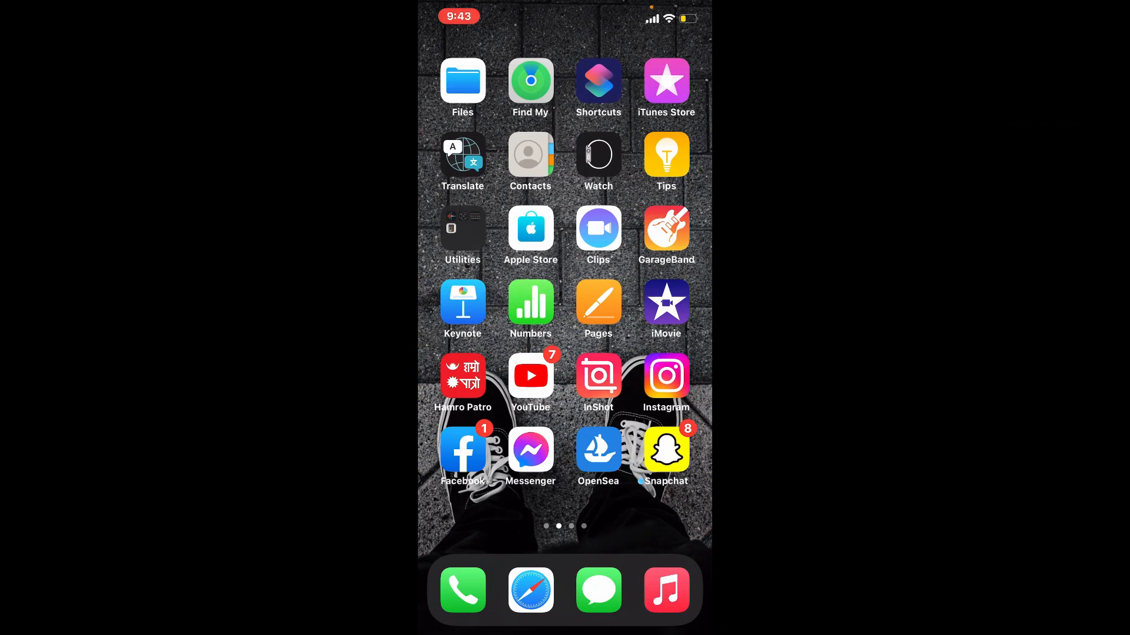